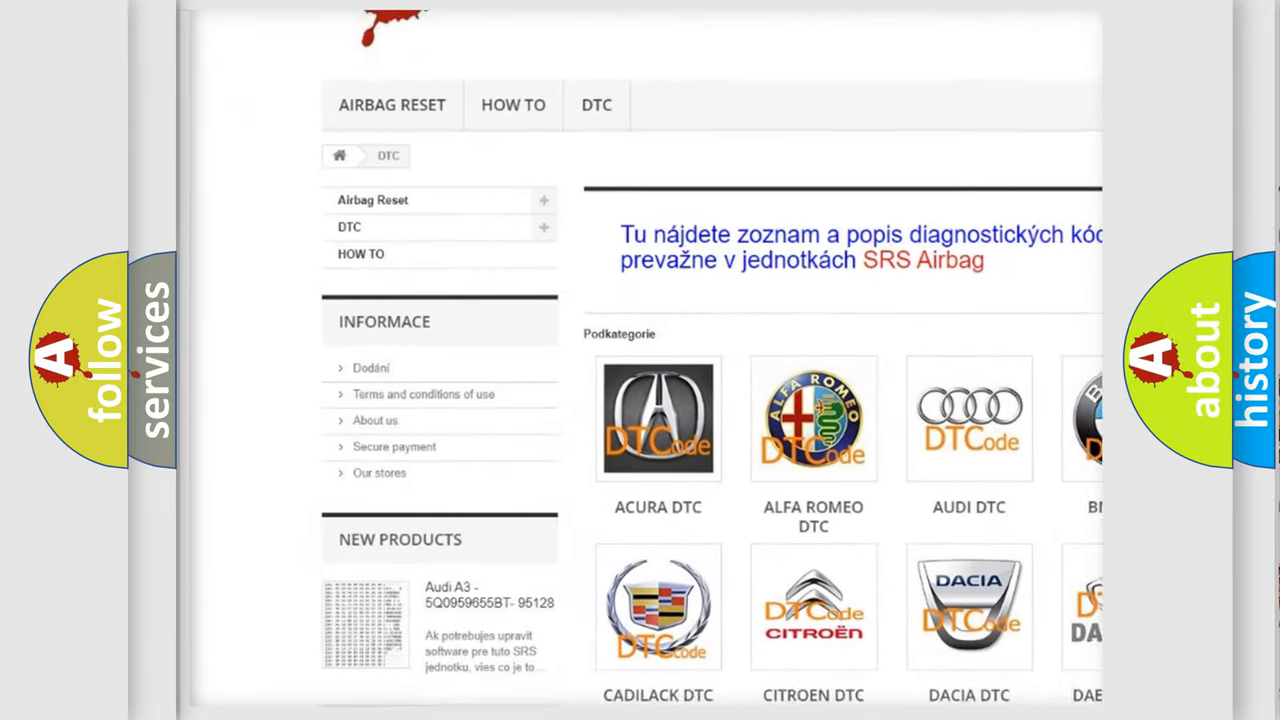
pyautogui.scroll(-3)
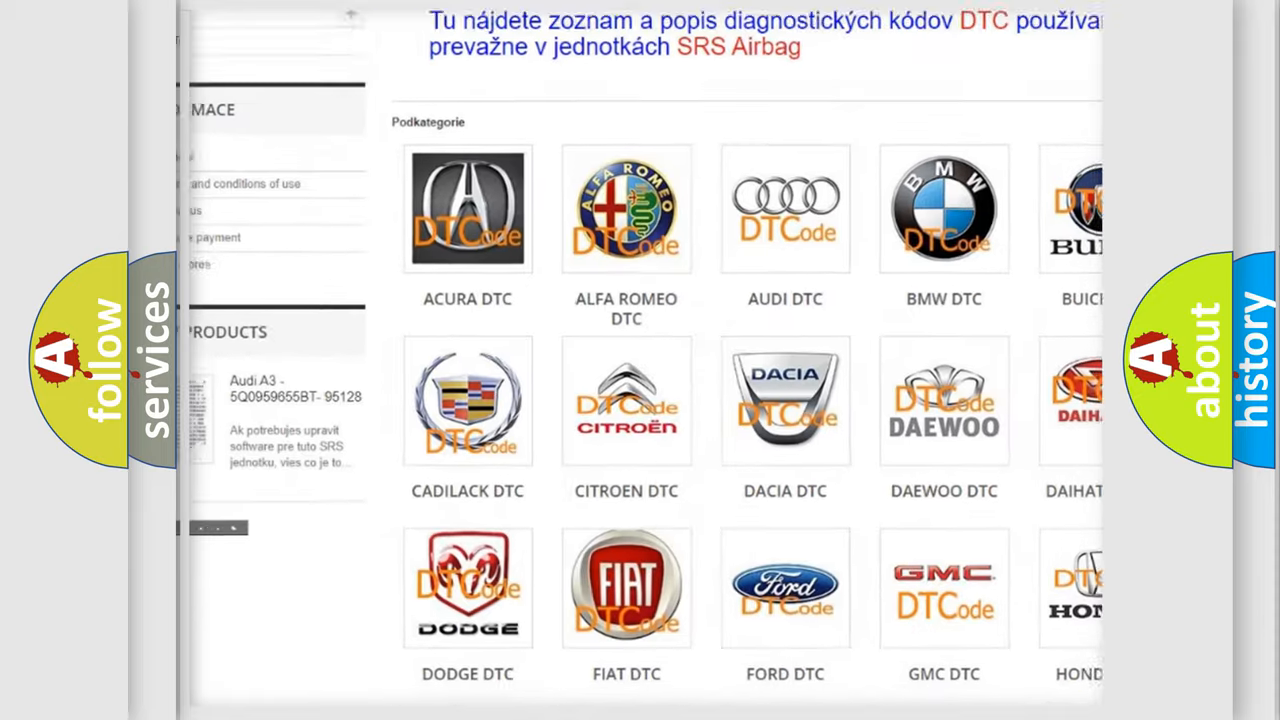
pyautogui.scroll(-3)
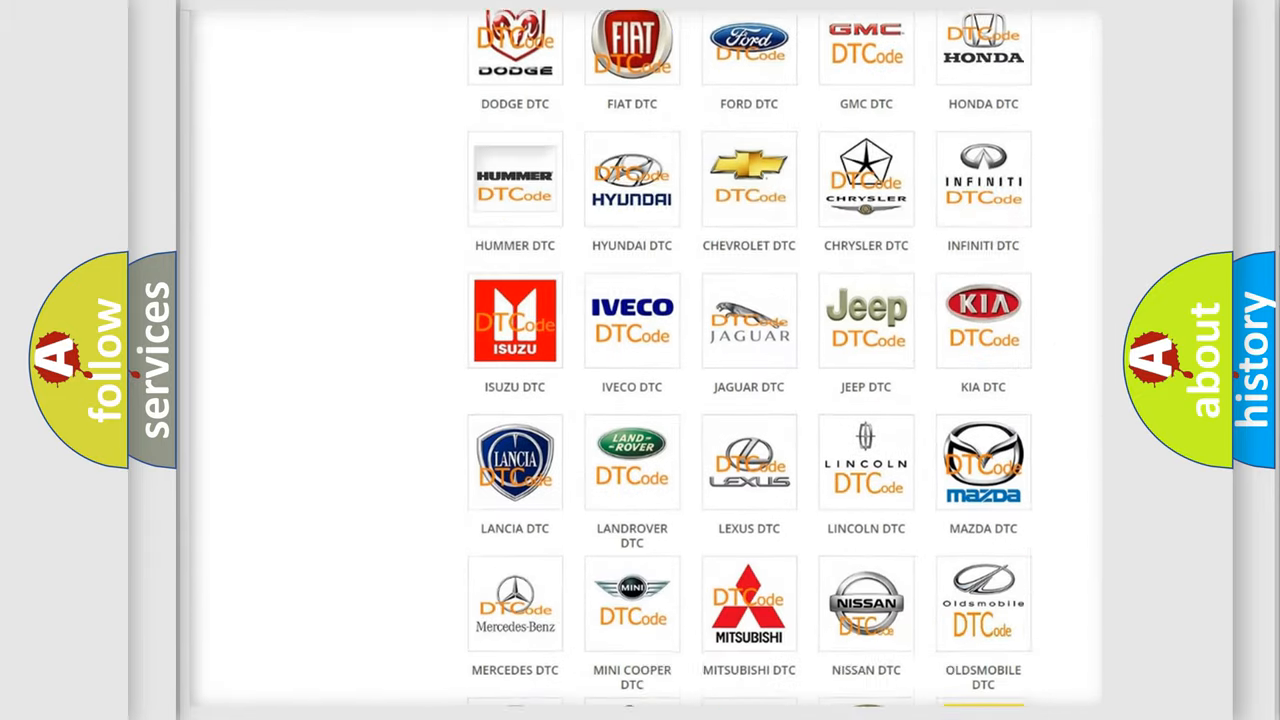
pyautogui.scroll(-3)
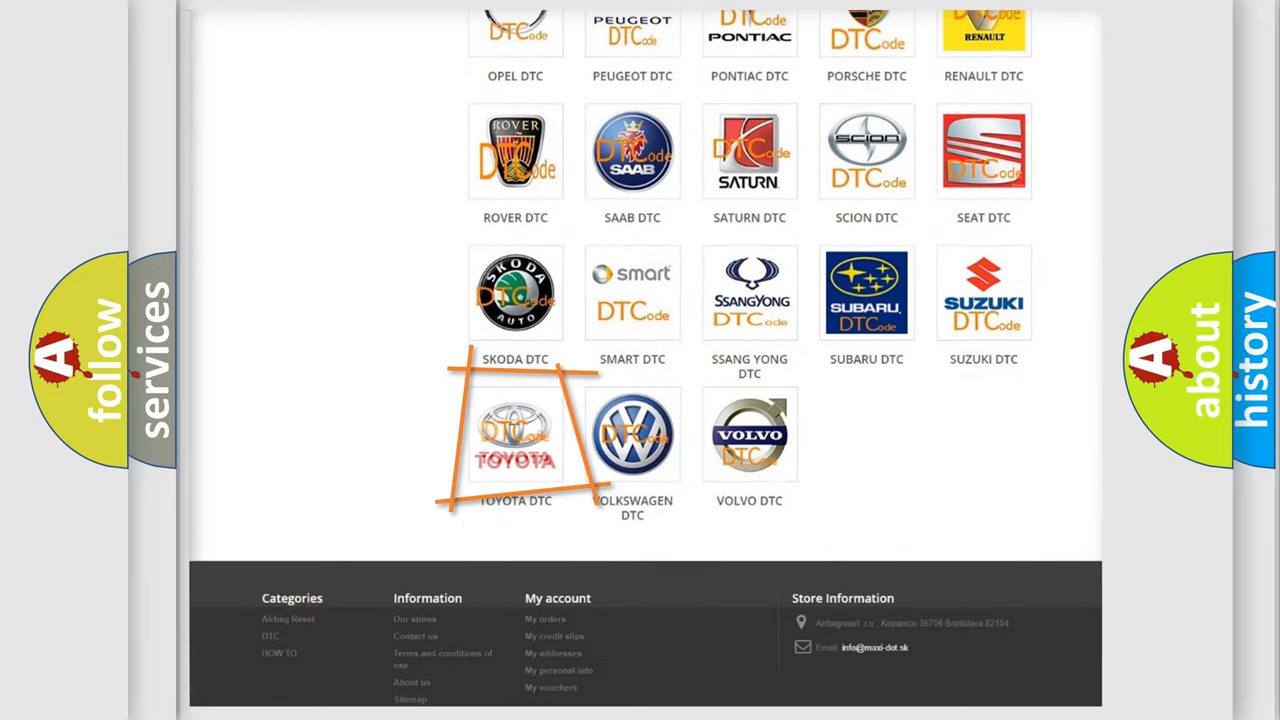